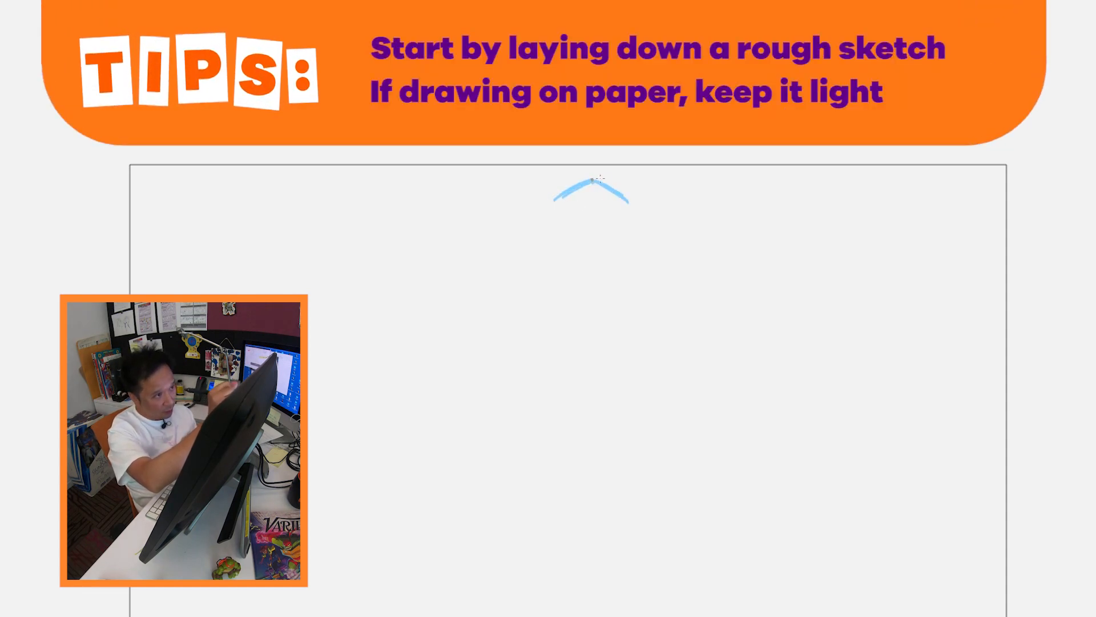
Sketch the top of the turtle's head in light blue near the top of the canvas
drag(591, 193, 457, 492)
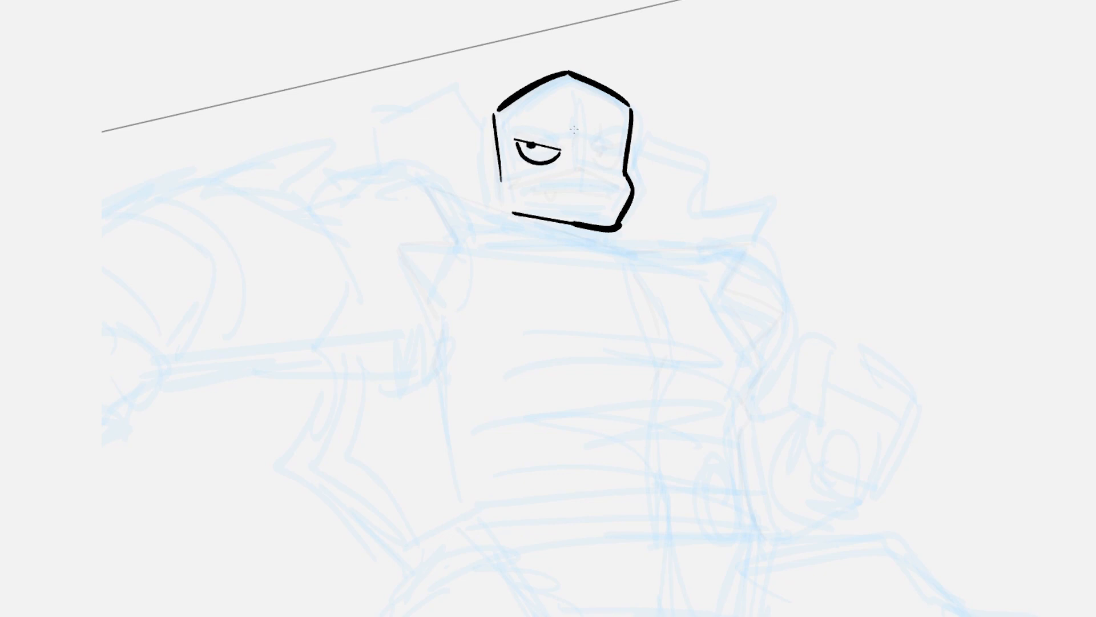
Trace black ink lines over the sketched head
drag(573, 133, 545, 181)
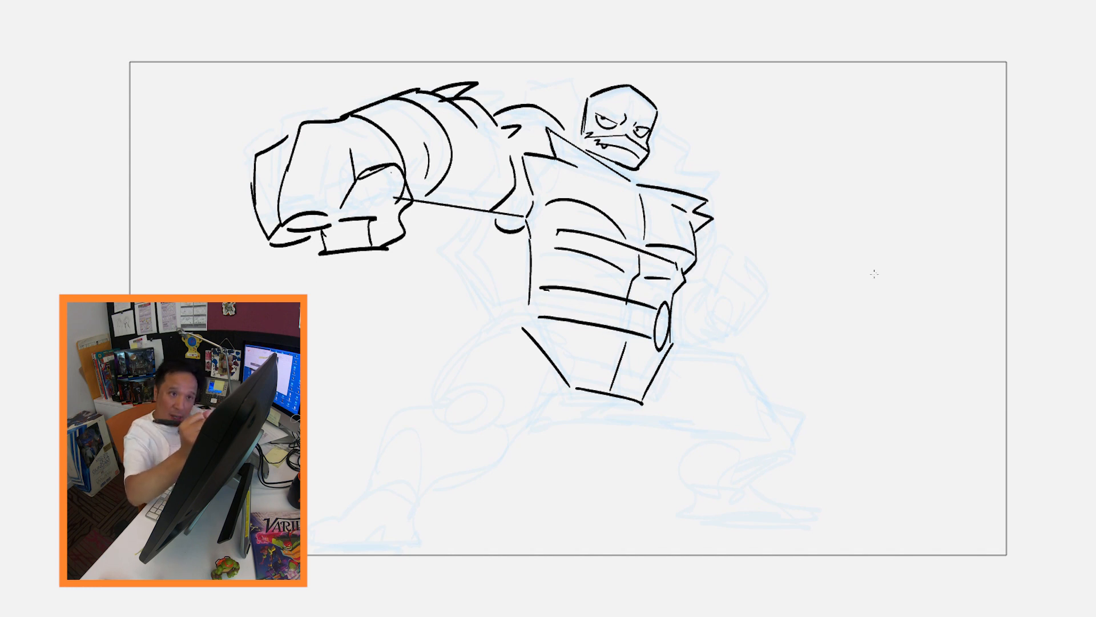
Draw a banded perspective box in the empty space right of the turtle
drag(838, 89, 944, 137)
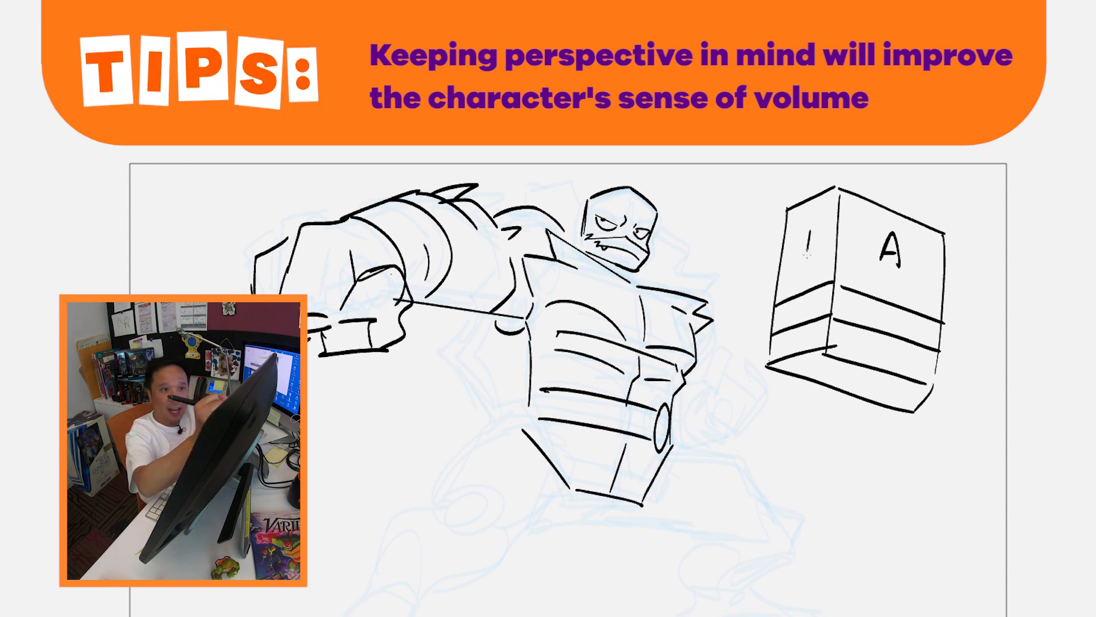
Remove the demo box, then ink the shell edge behind the head and the right shoulder spikes
click(811, 244)
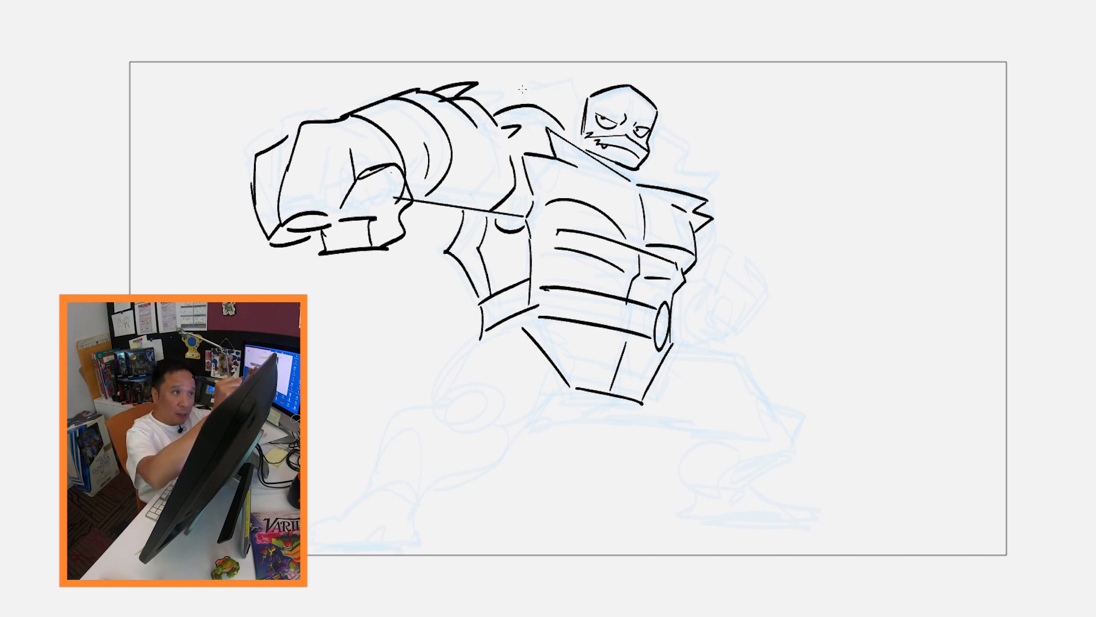
drag(510, 84, 552, 82)
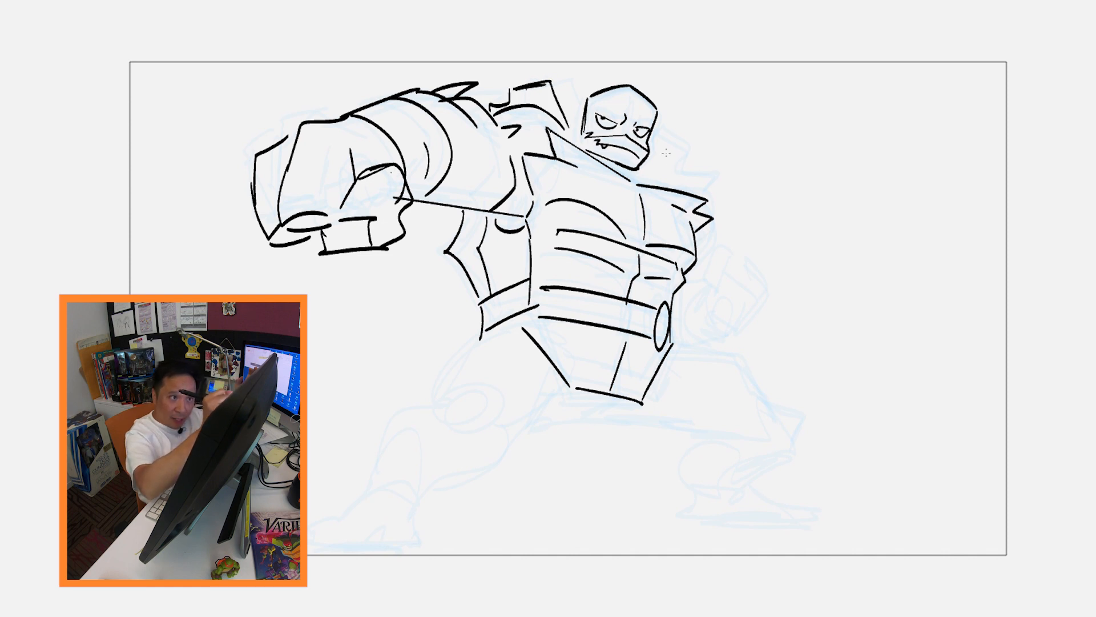
drag(654, 137, 692, 189)
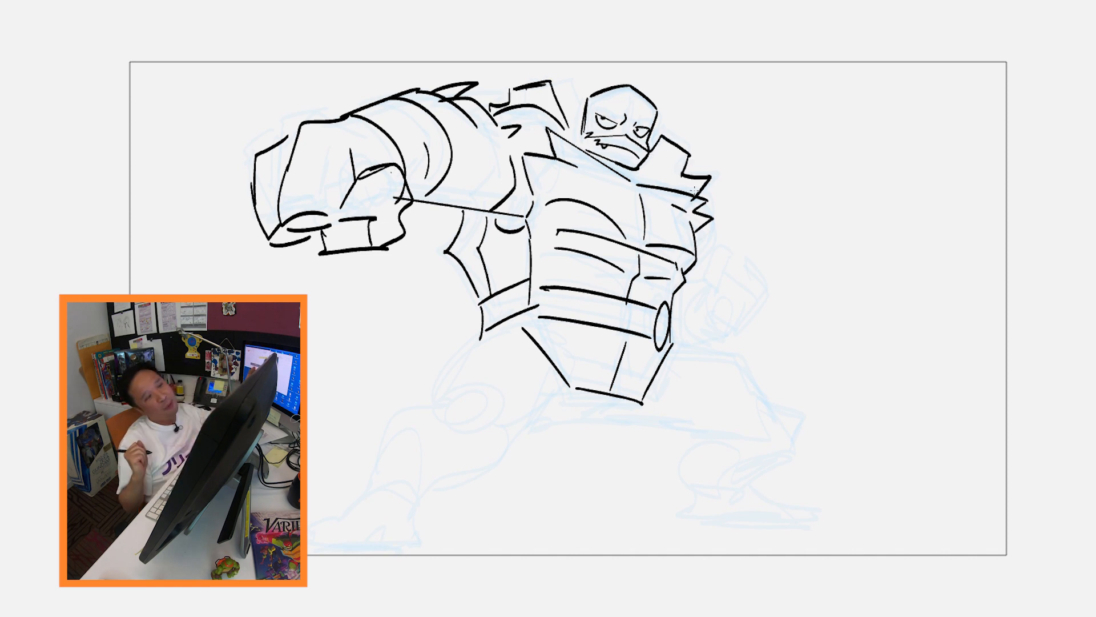